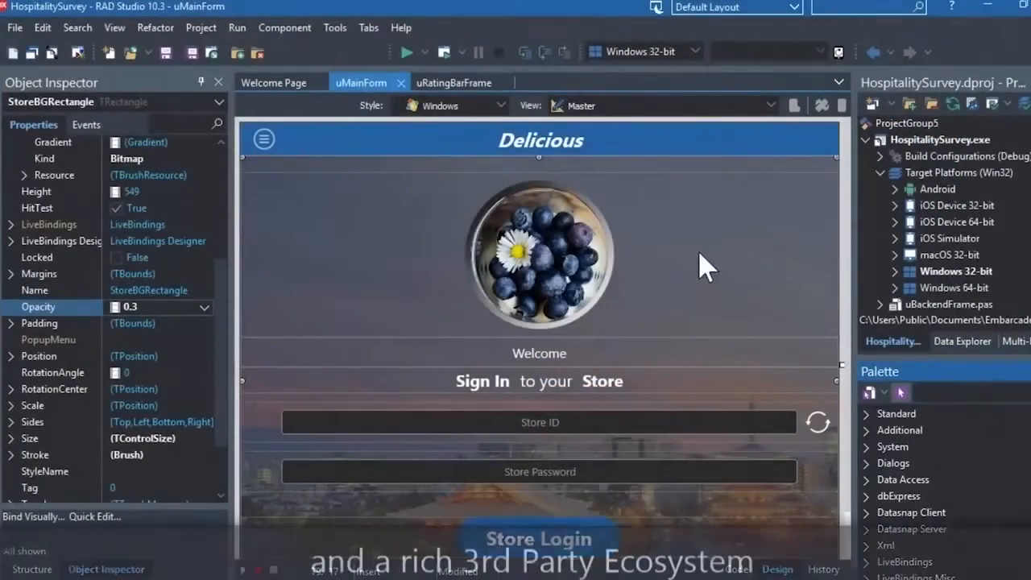
Step: Open RAD Studio's GetIt Package Manager and filter it to free packages only
{"action": "left_click", "coordinate": [334, 28]}
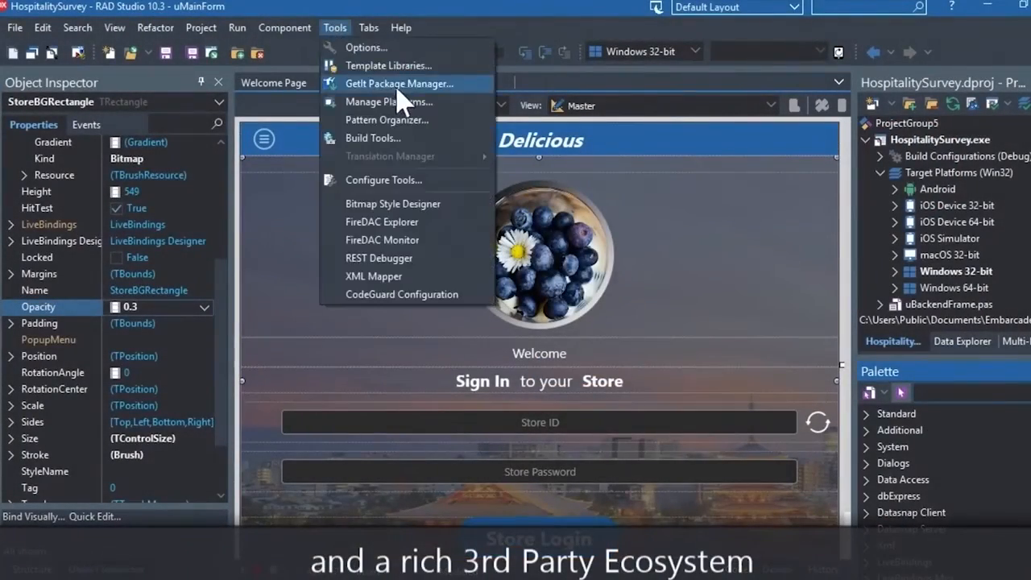
{"action": "left_click", "coordinate": [399, 83]}
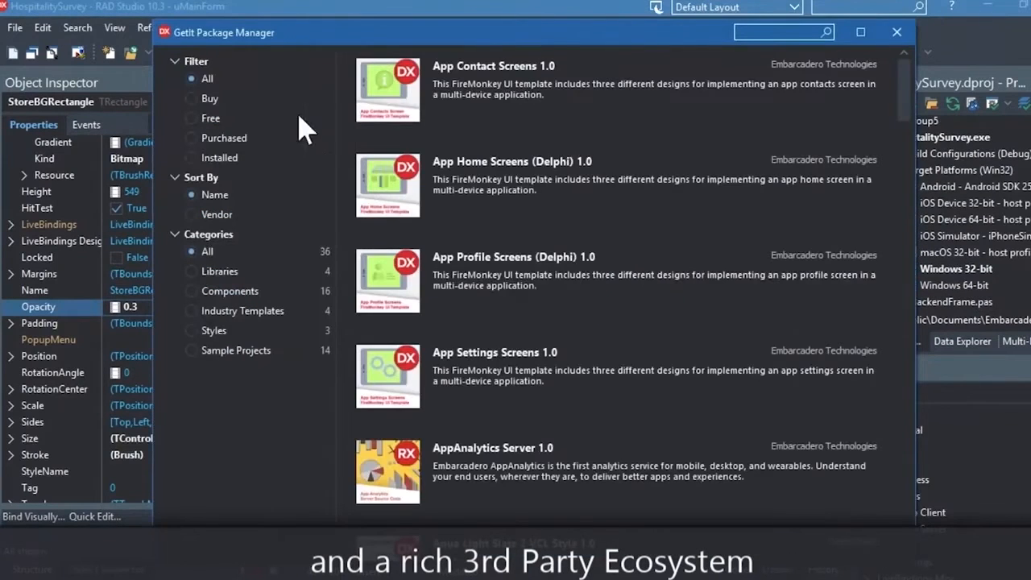
{"action": "left_click", "coordinate": [192, 117]}
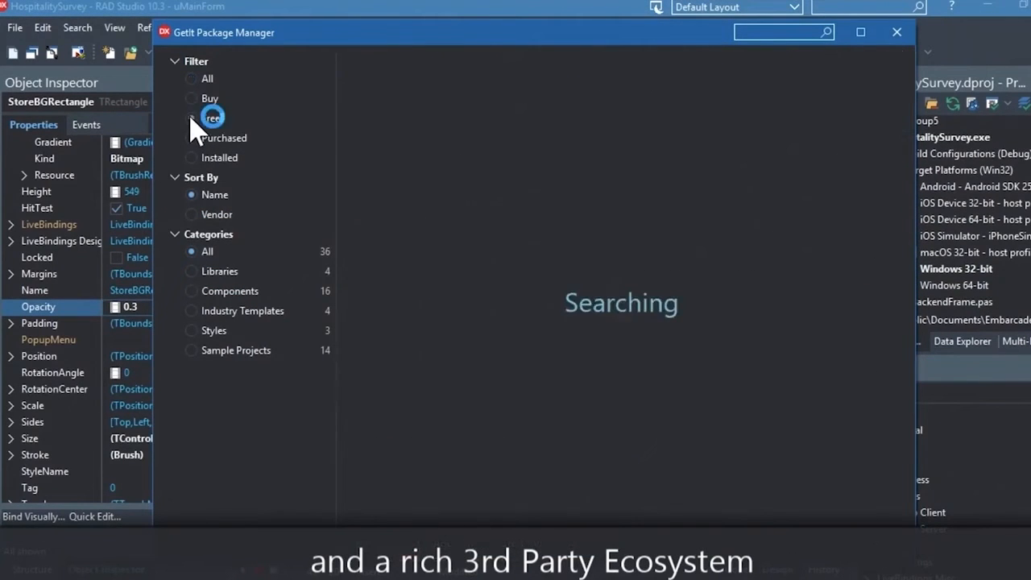
{"action": "left_click", "coordinate": [191, 118]}
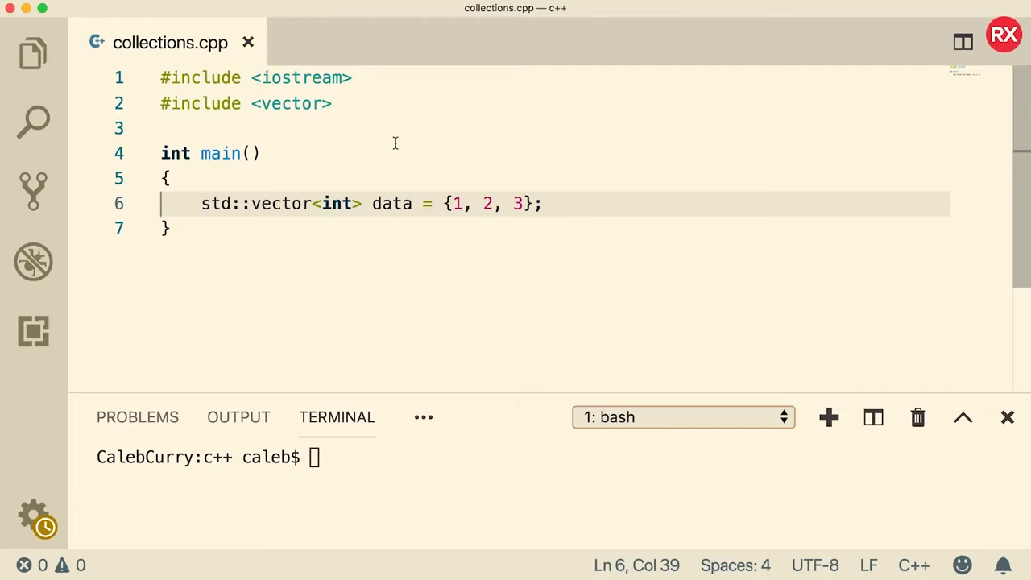
Step: Define an empty void print_vector(std::vector<int> data) function above main
{"action": "key", "text": "Enter"}
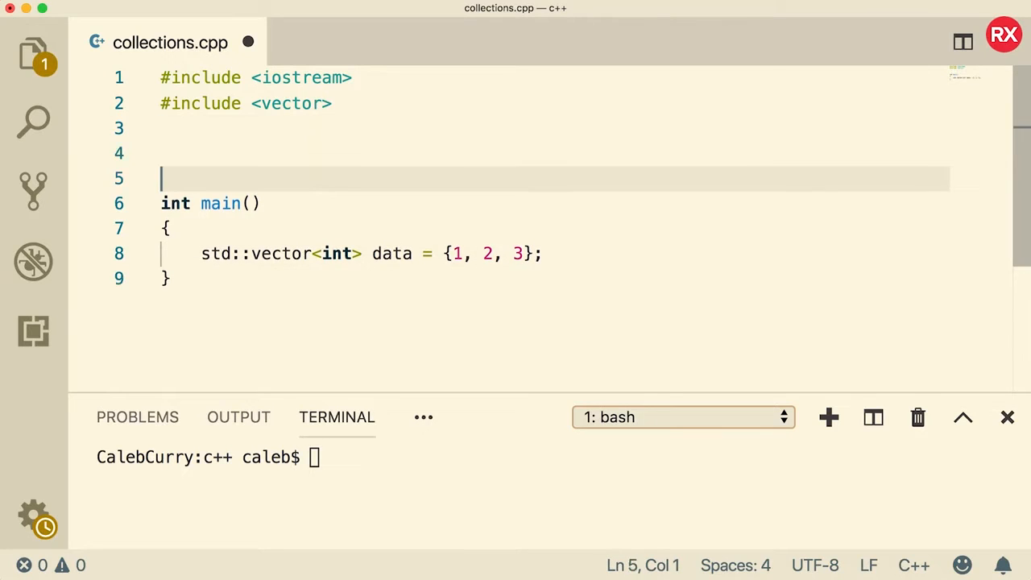
{"action": "type", "text": "void"}
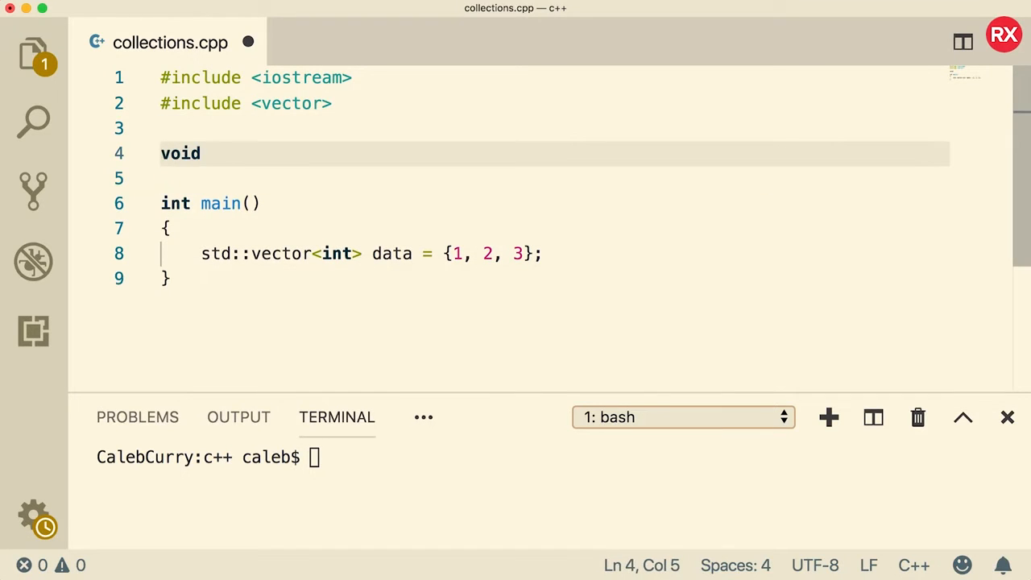
{"action": "type", "text": "print"}
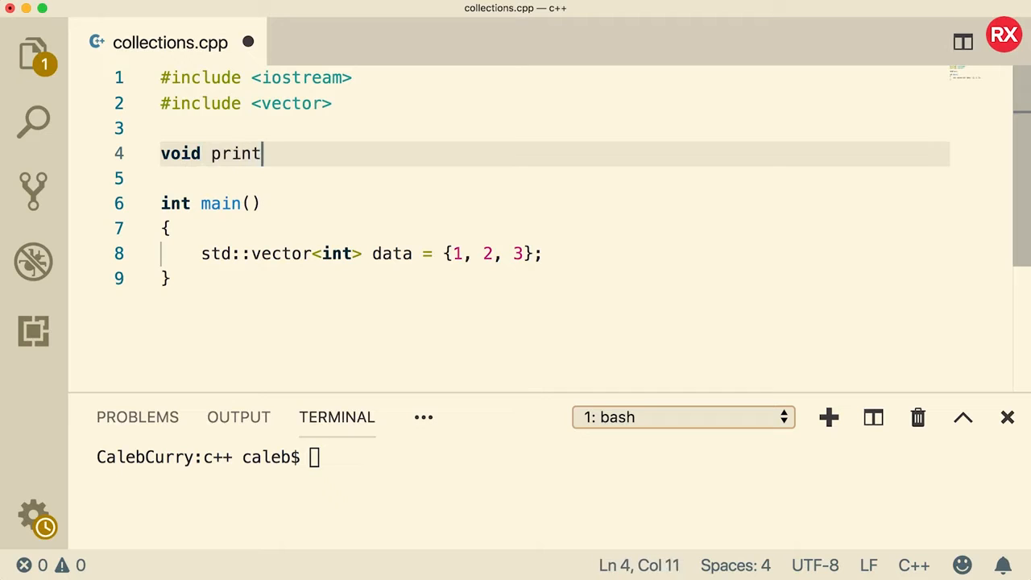
{"action": "type", "text": "_vector()"}
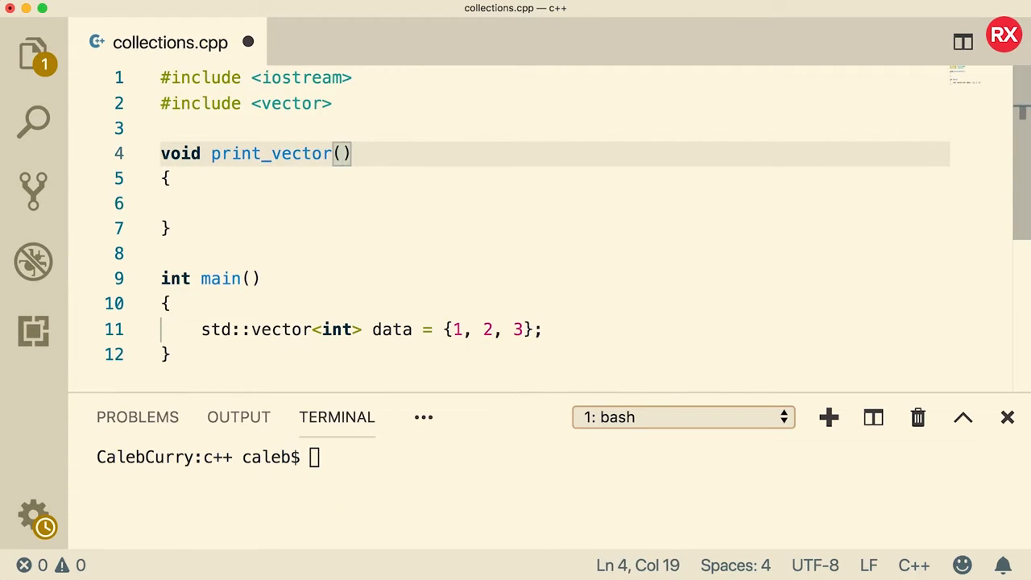
{"action": "type", "text": "std"}
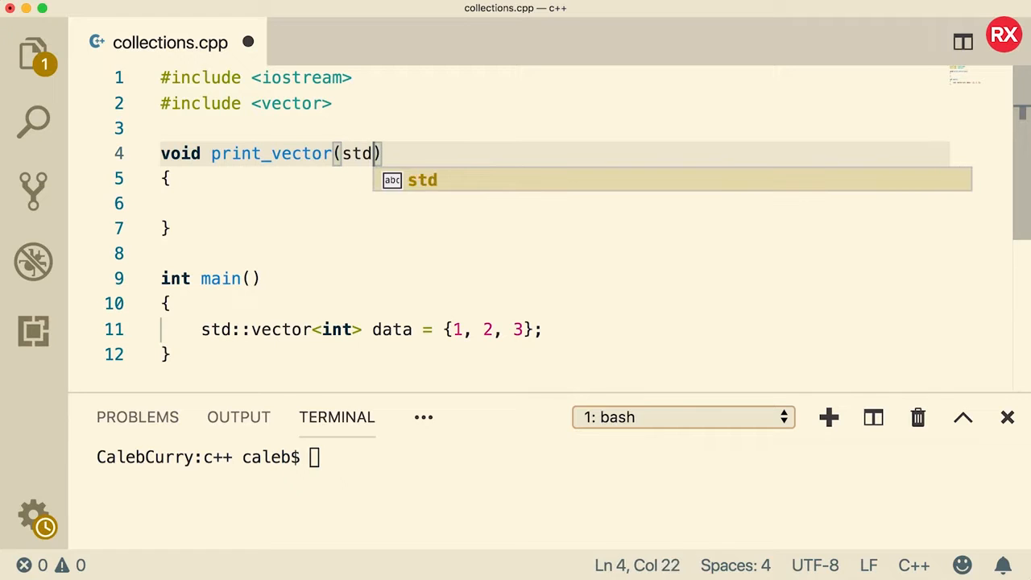
{"action": "type", "text": "::vector<"}
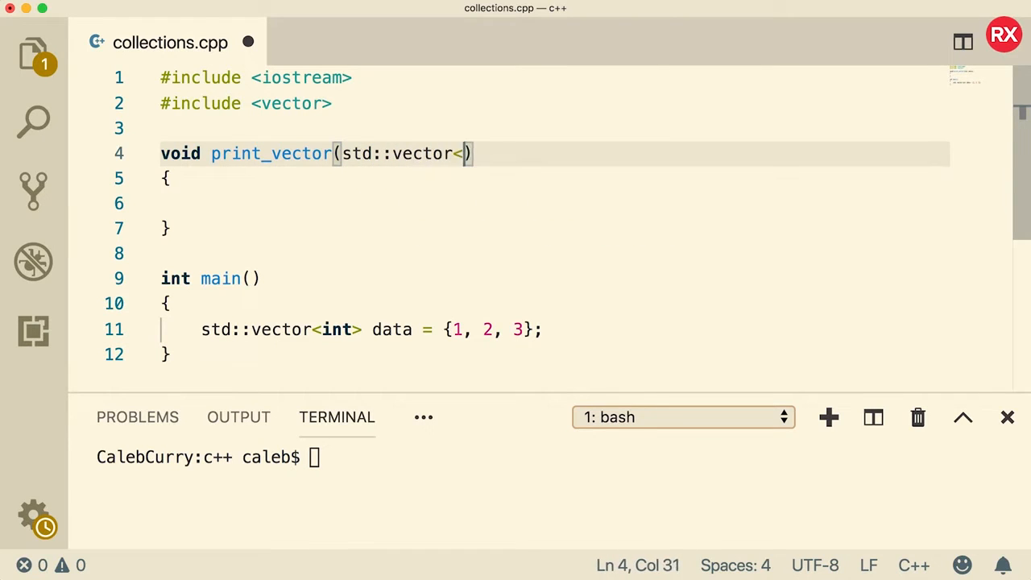
{"action": "type", "text": "int> data"}
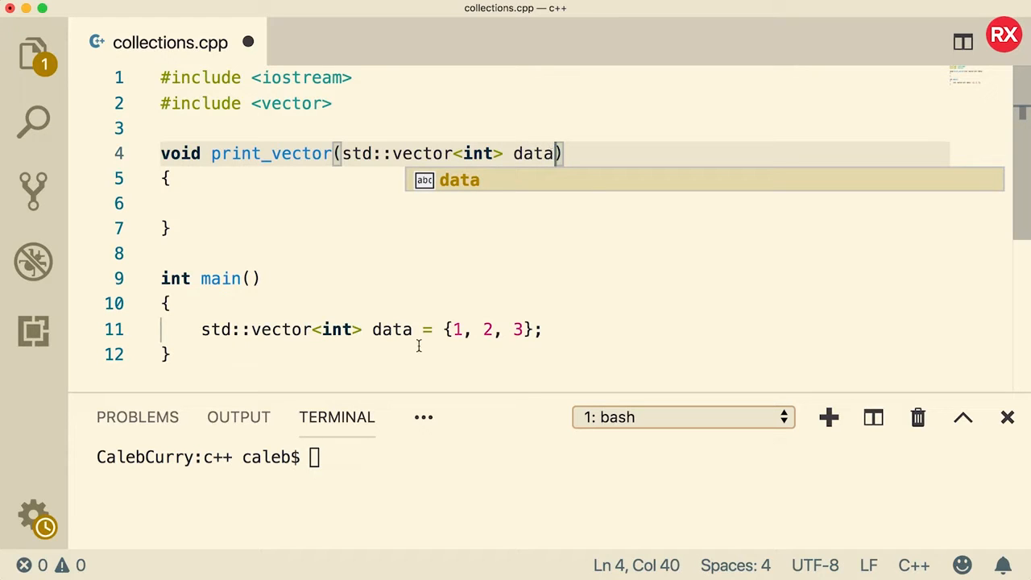
{"action": "double_click", "coordinate": [391, 330]}
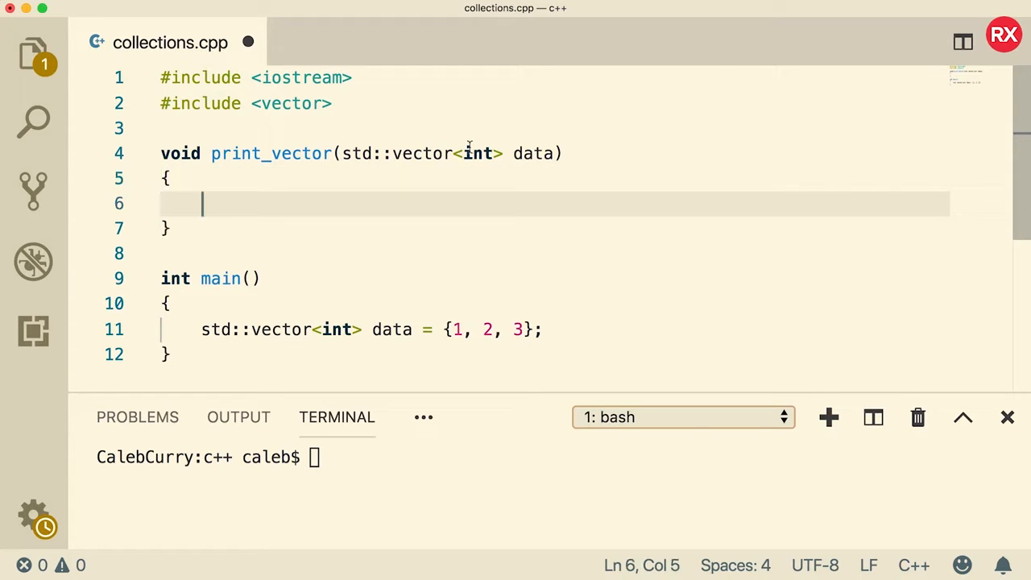
{"action": "double_click", "coordinate": [533, 153]}
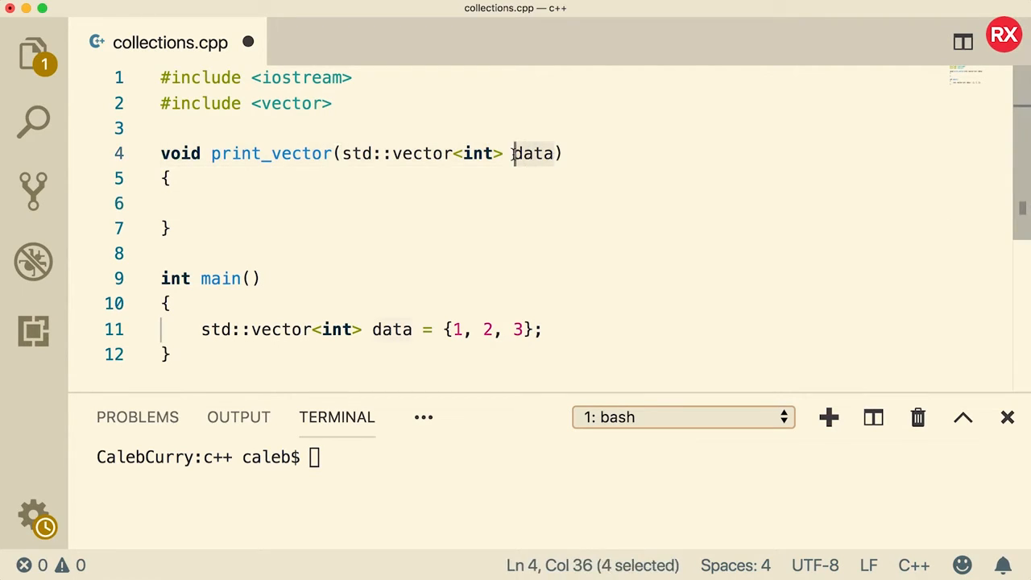
{"action": "left_click", "coordinate": [463, 203]}
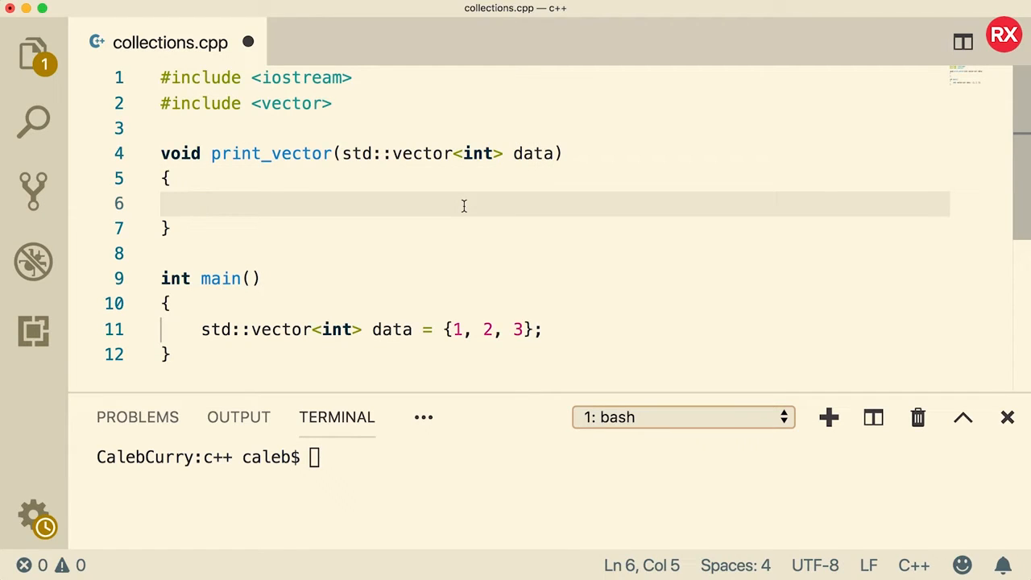
Step: Write a for loop with index i running from 0 to data.size()
{"action": "type", "text": "for()"}
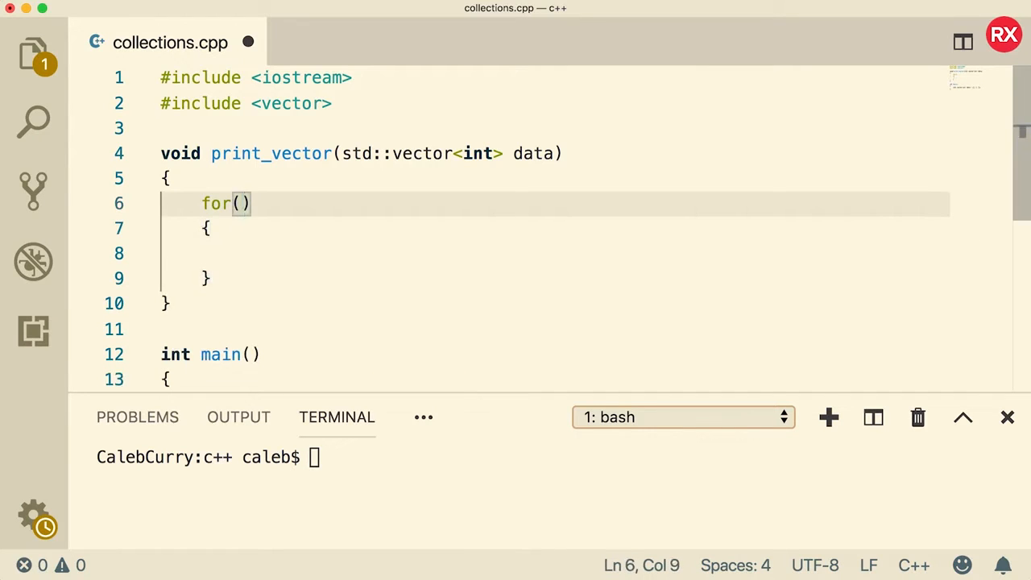
{"action": "type", "text": "int i = 0; i"}
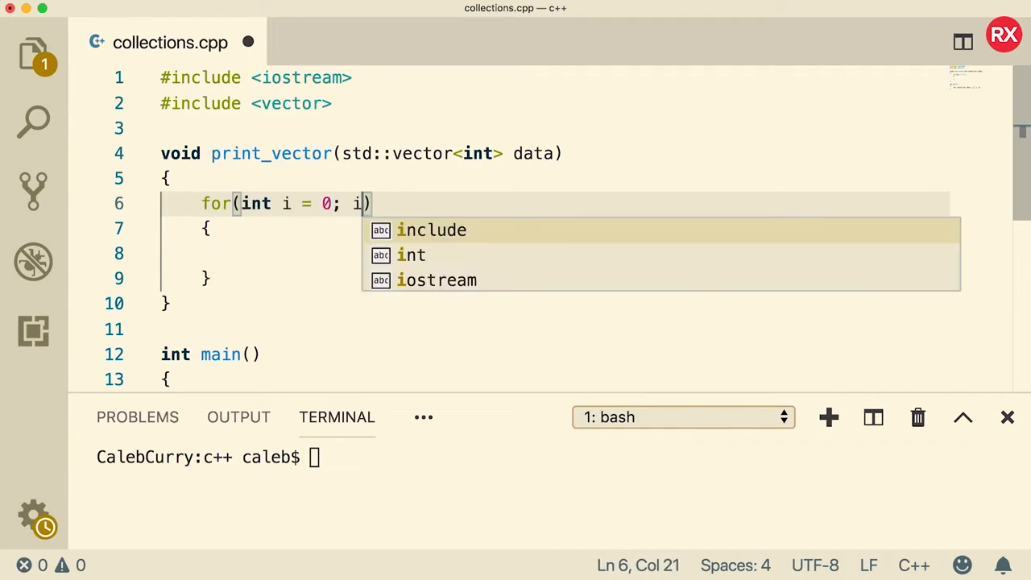
{"action": "type", "text": "< data.size"}
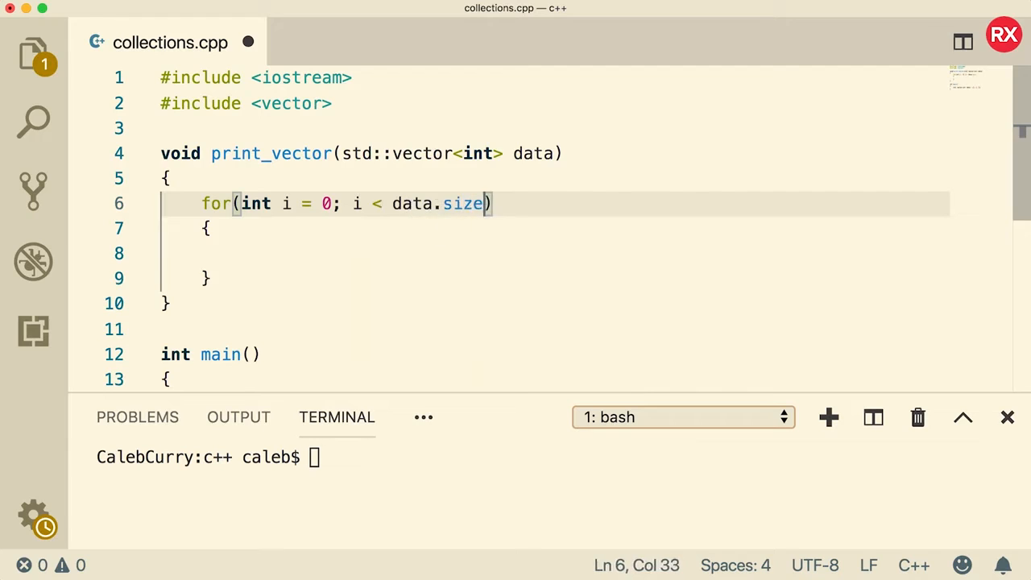
{"action": "type", "text": "(); i+_)"}
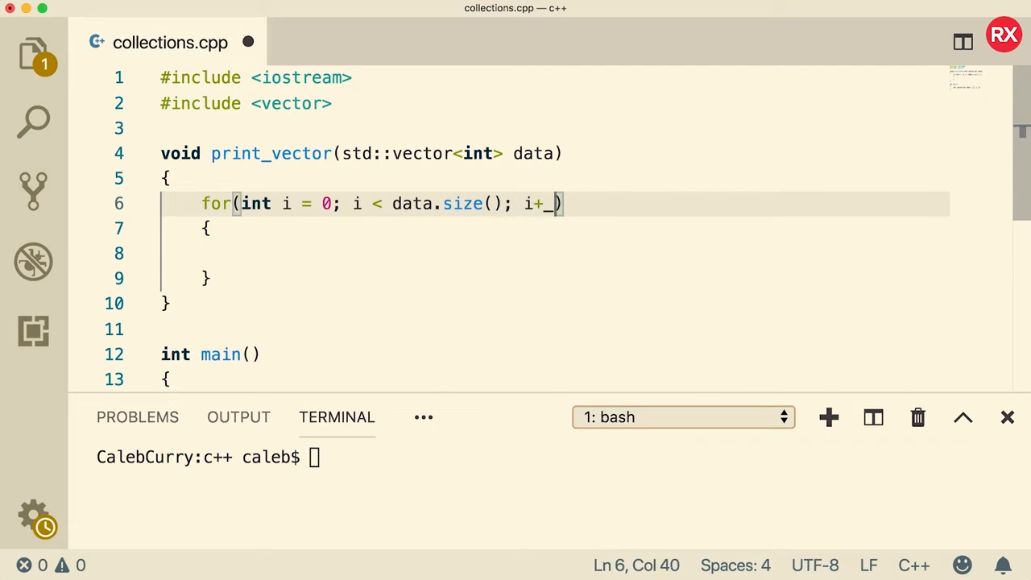
{"action": "type", "text": "+"}
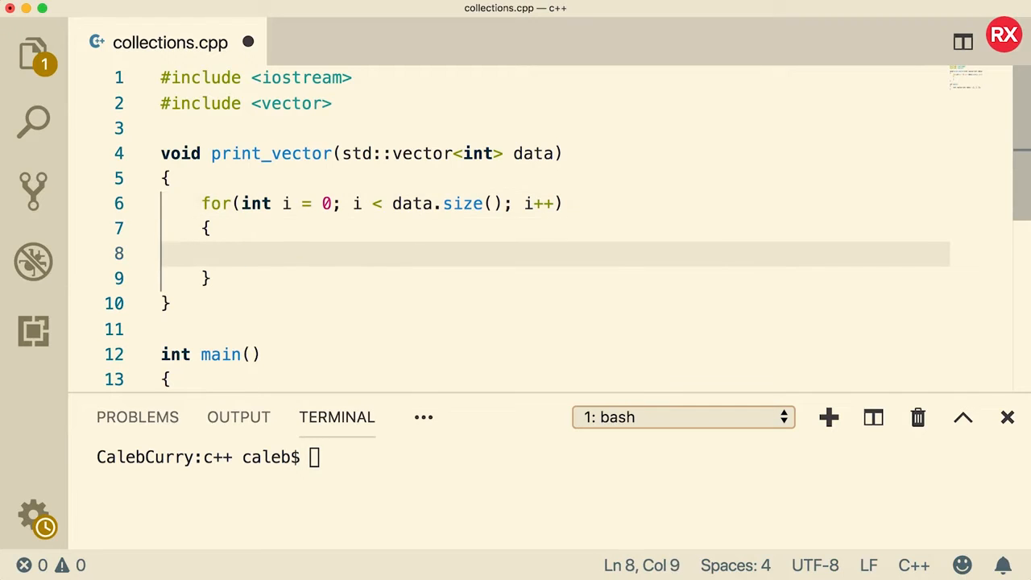
Step: Inside the loop, print data[i] followed by a tab with std::cout
{"action": "type", "text": "std::"}
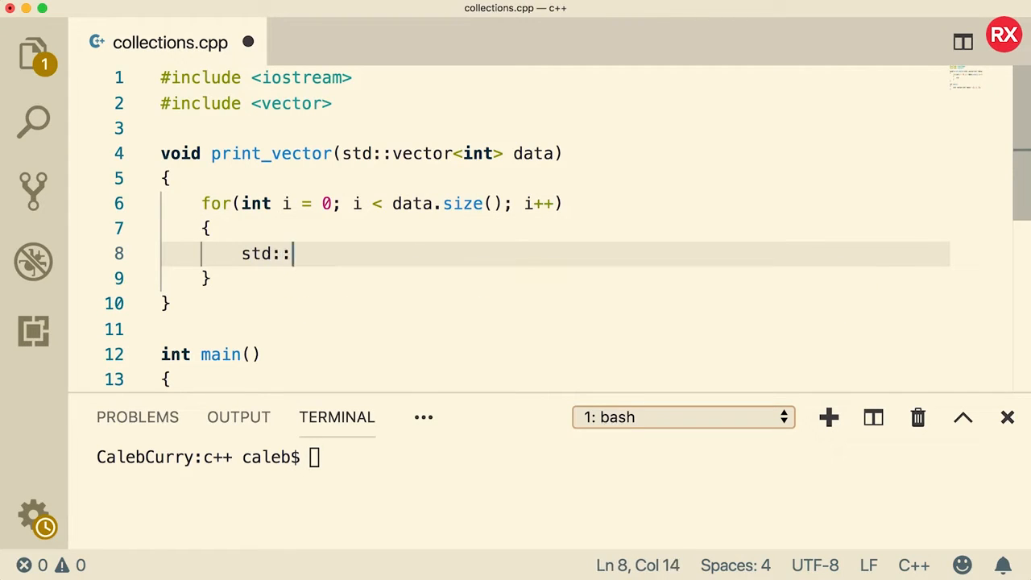
{"action": "type", "text": "cout <<"}
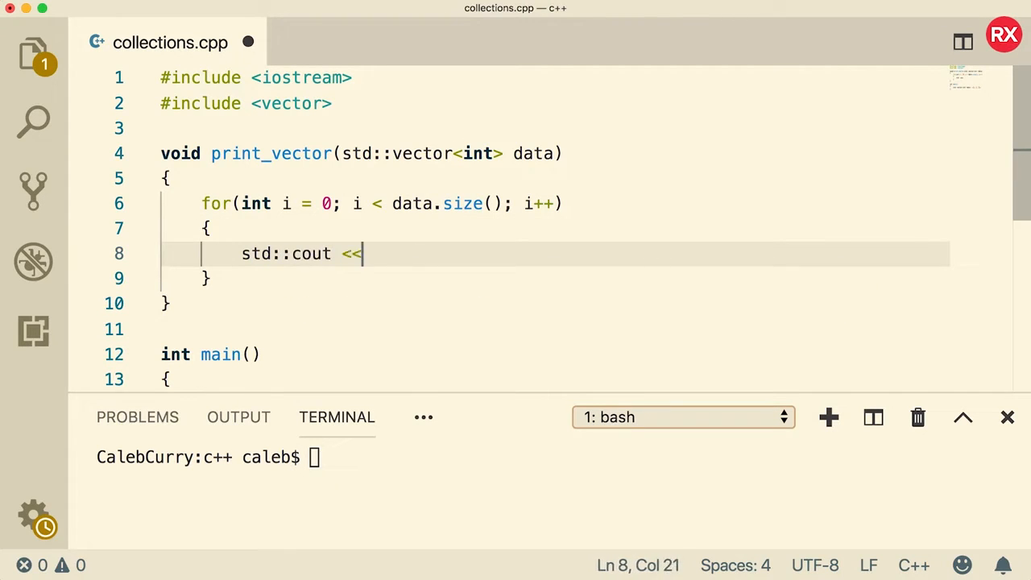
{"action": "type", "text": "data[i]"}
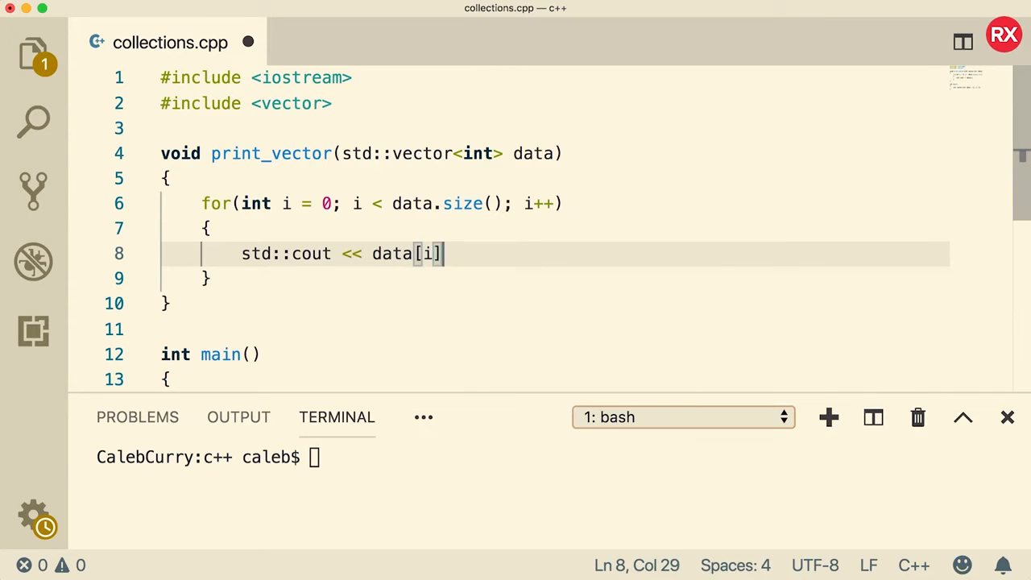
{"action": "type", "text": "<< \"\""}
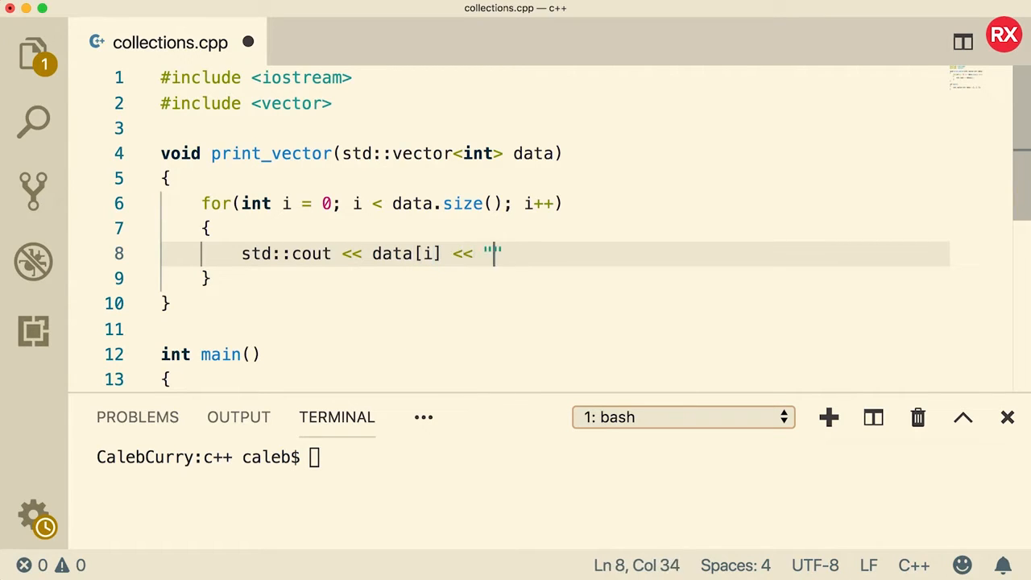
{"action": "type", "text": "\\t\";"}
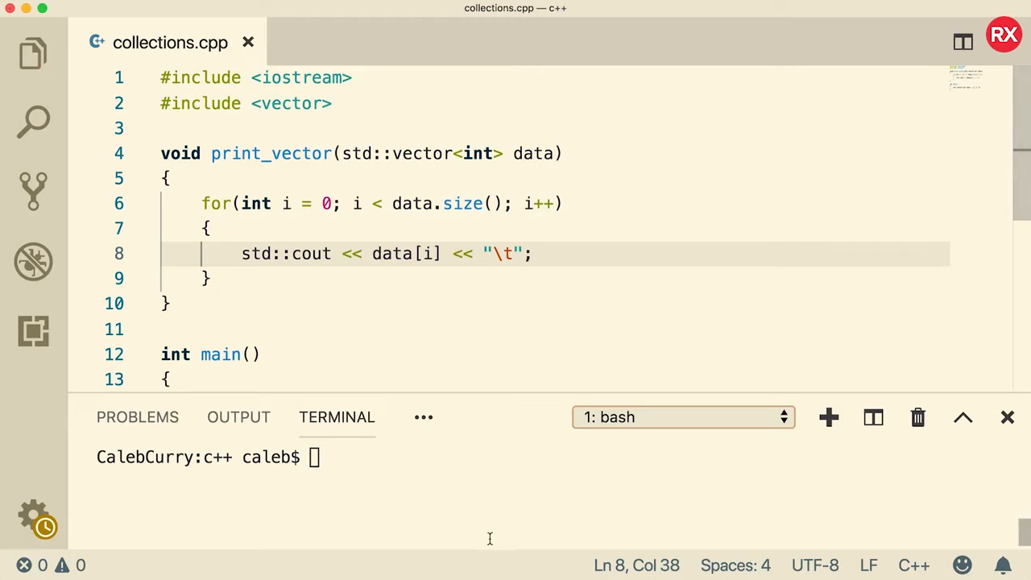
Step: Clear the terminal and compile collections.cpp with g++ -std=c++11
{"action": "type", "text": "clear"}
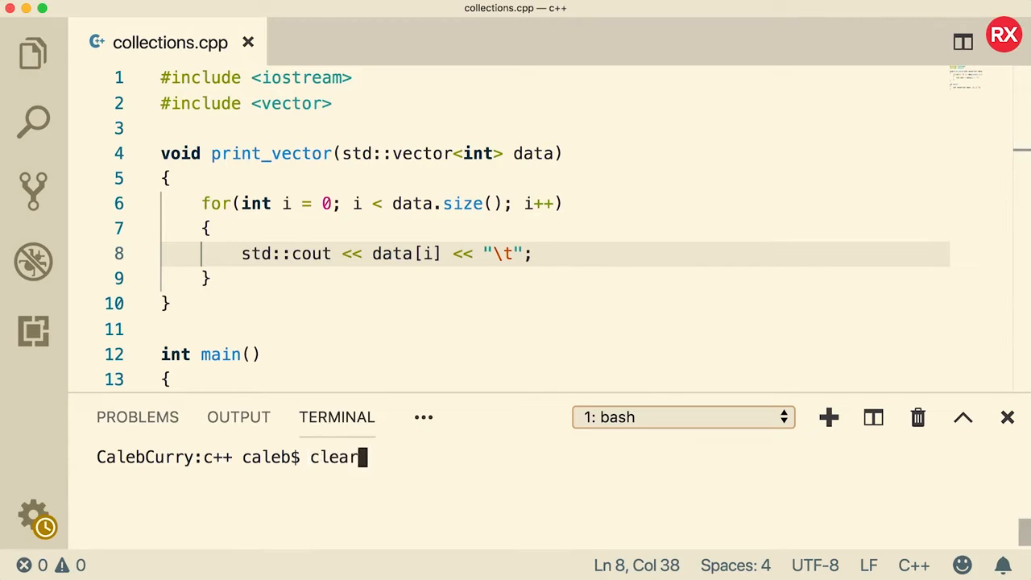
{"action": "type", "text": "g++ collections.cpp -std=c++11"}
{"action": "type", "text": "./a.o"}
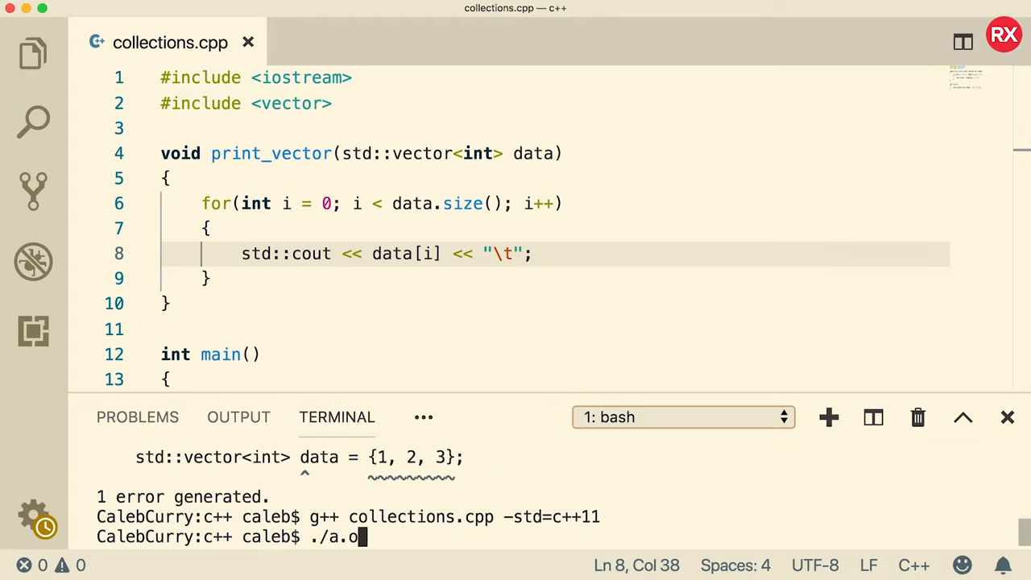
{"action": "key", "text": "Enter"}
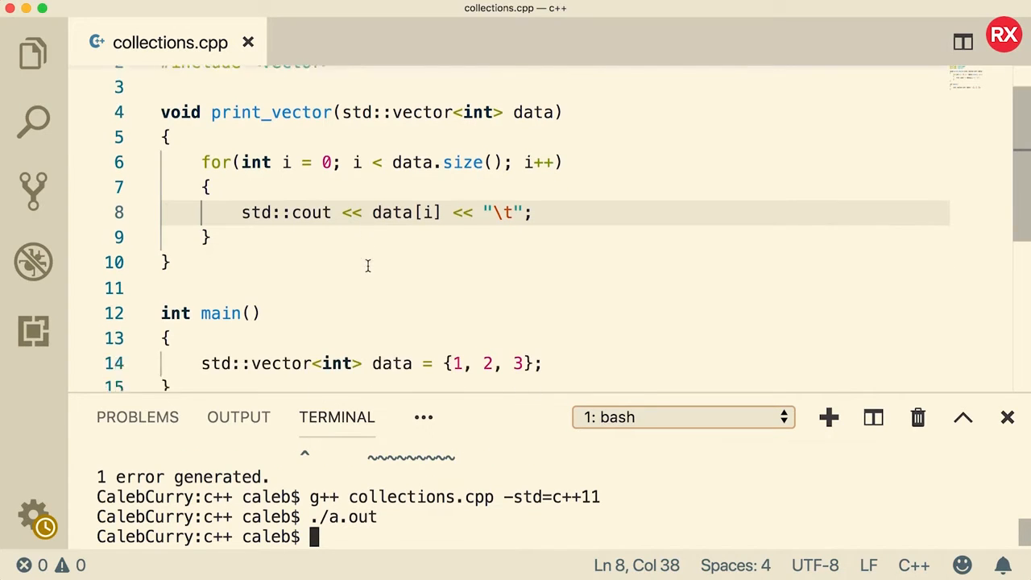
Step: Call print_vector(data) from main and run the rebuilt program
{"action": "key", "text": "enter"}
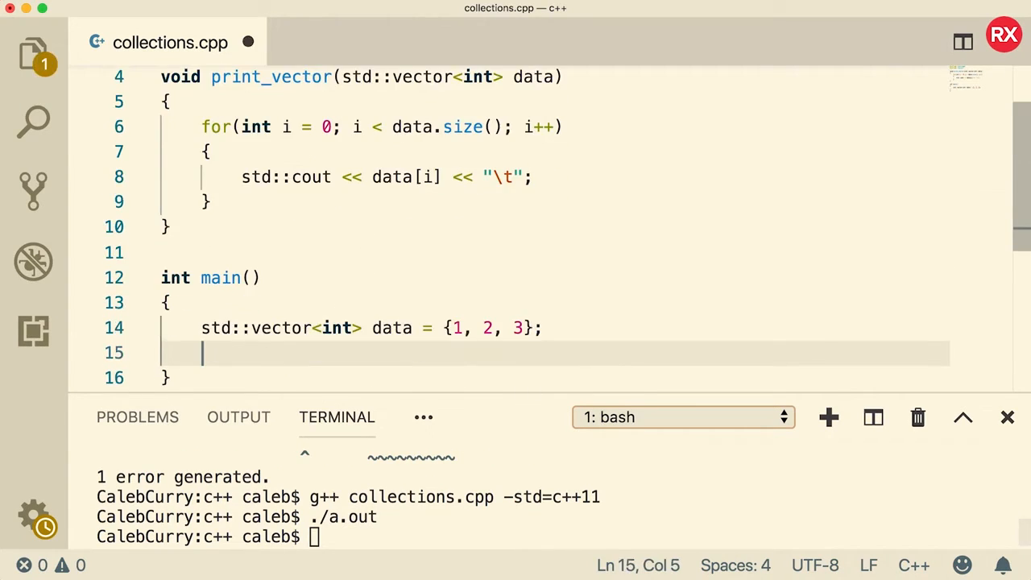
{"action": "type", "text": "print_vector()"}
{"action": "left_click", "coordinate": [459, 536]}
{"action": "type", "text": "./"}
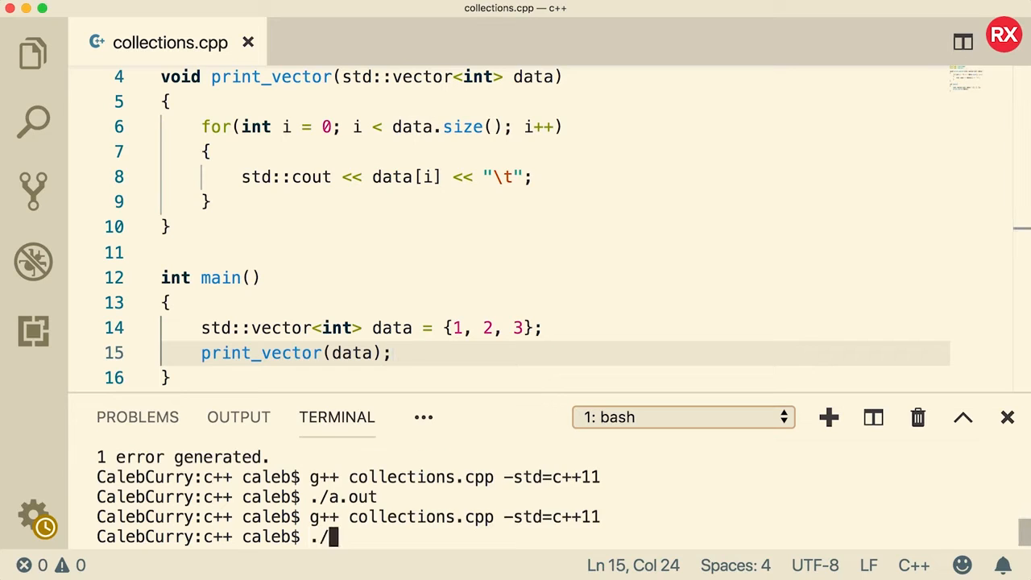
{"action": "key", "text": "enter"}
{"action": "type", "text": "std::cout << \"\\n\";"}
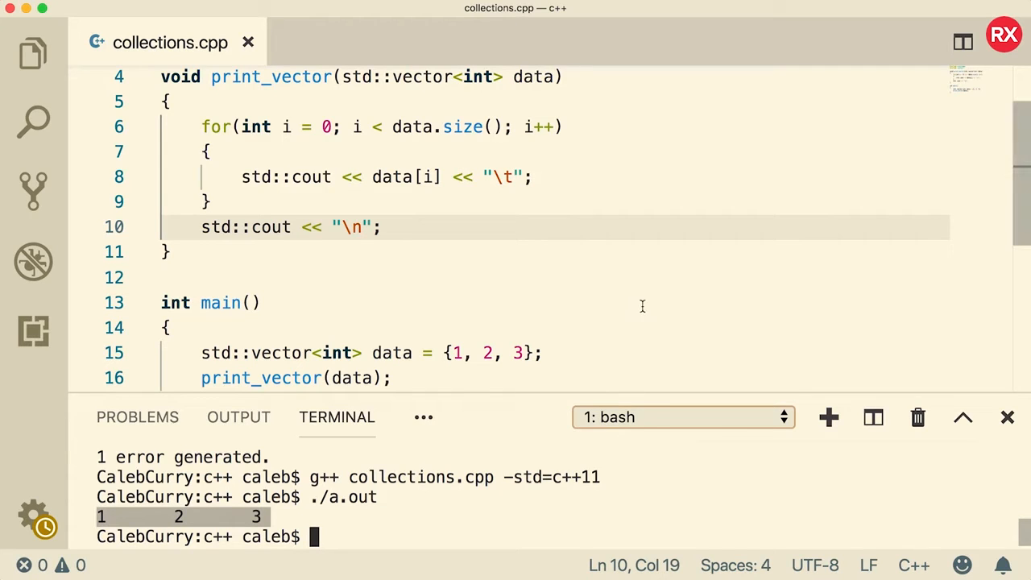
{"action": "double_click", "coordinate": [392, 353]}
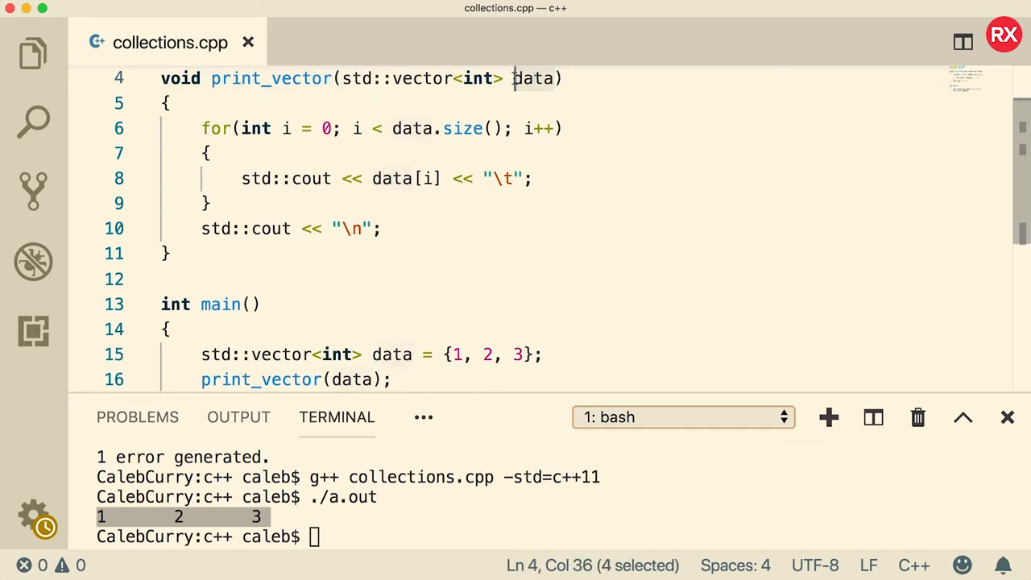
{"action": "mouse_move", "coordinate": [494, 410]}
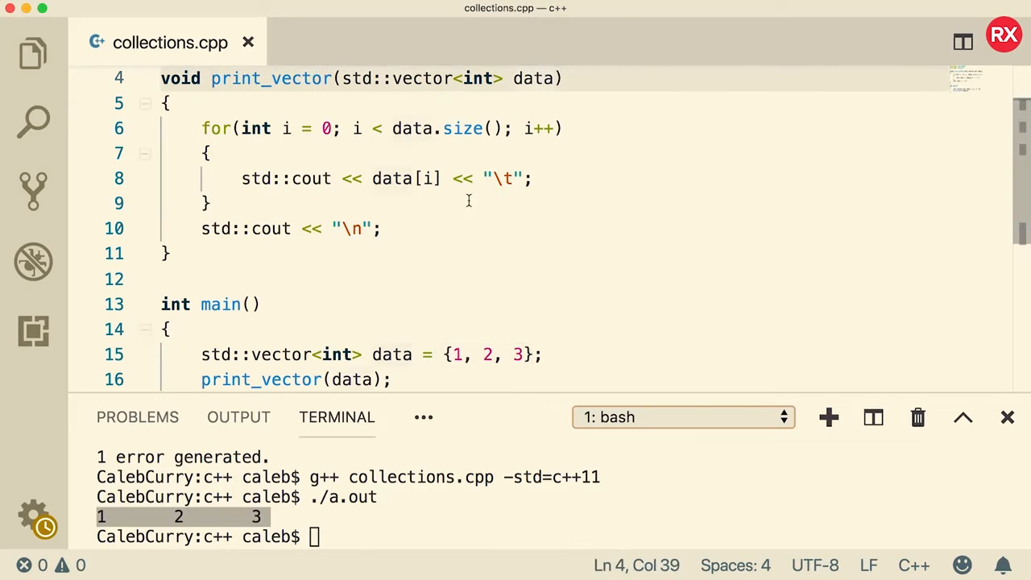
Step: Add data.push_back(12) at the top of print_vector and review the terminal rows
{"action": "left_click", "coordinate": [167, 103]}
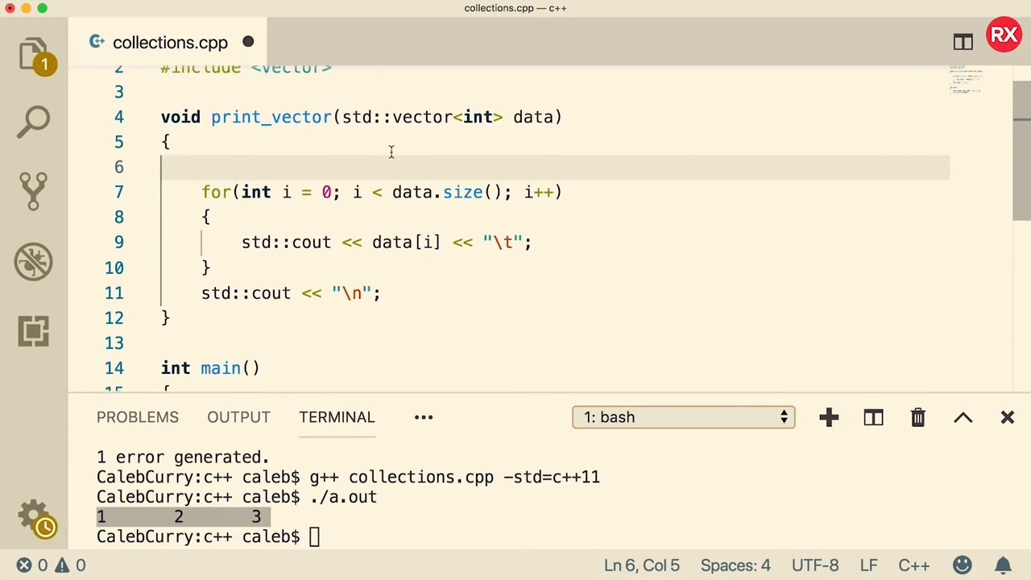
{"action": "type", "text": "data.pu"}
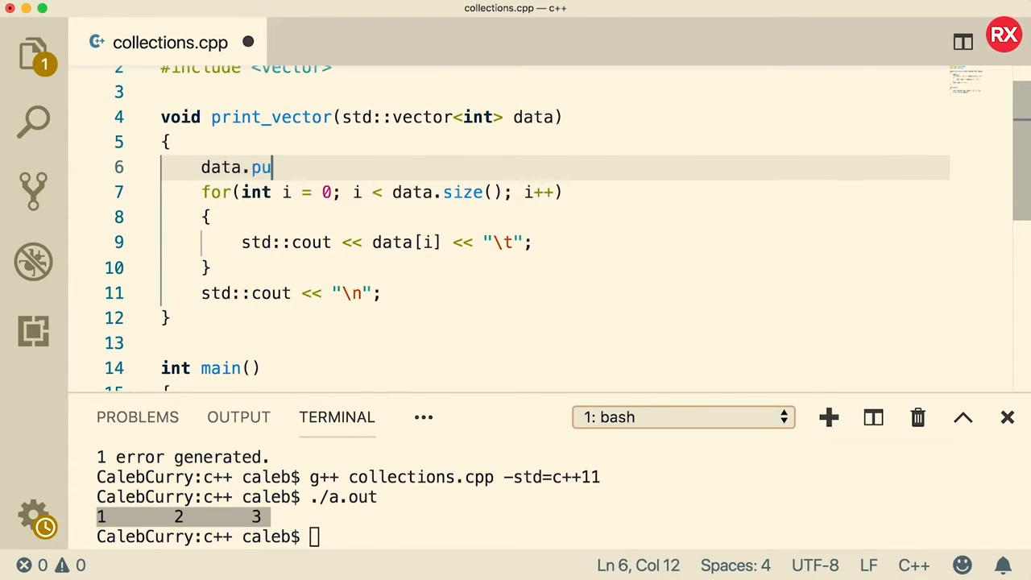
{"action": "type", "text": "sh_back()"}
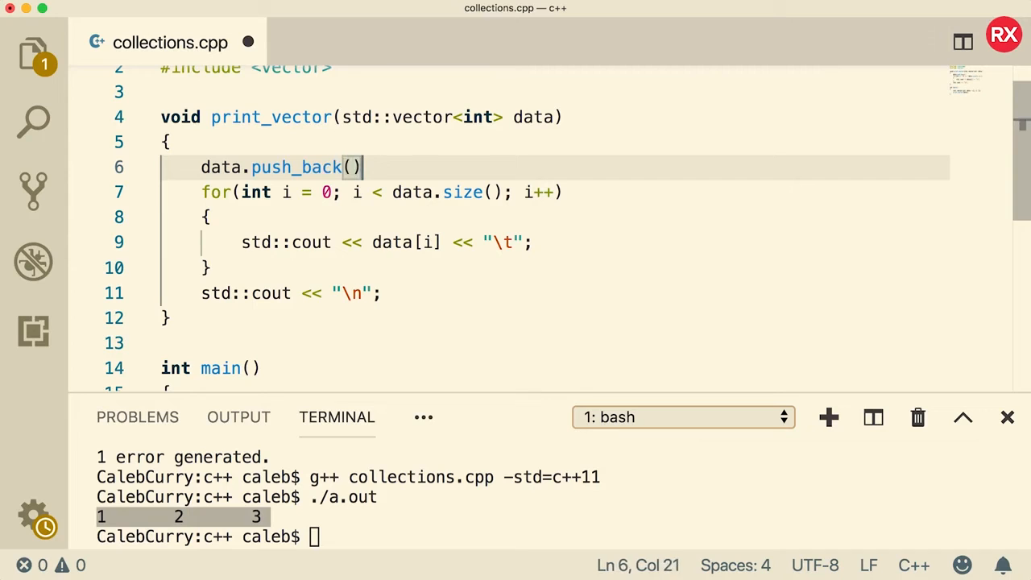
{"action": "type", "text": "12"}
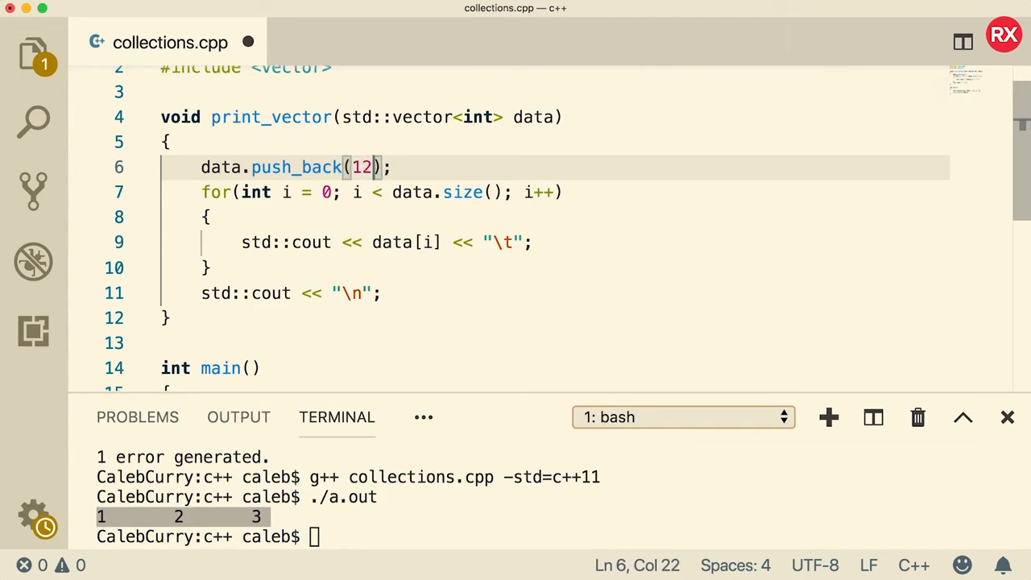
{"action": "scroll", "scroll_direction": "down", "scroll_amount": 3}
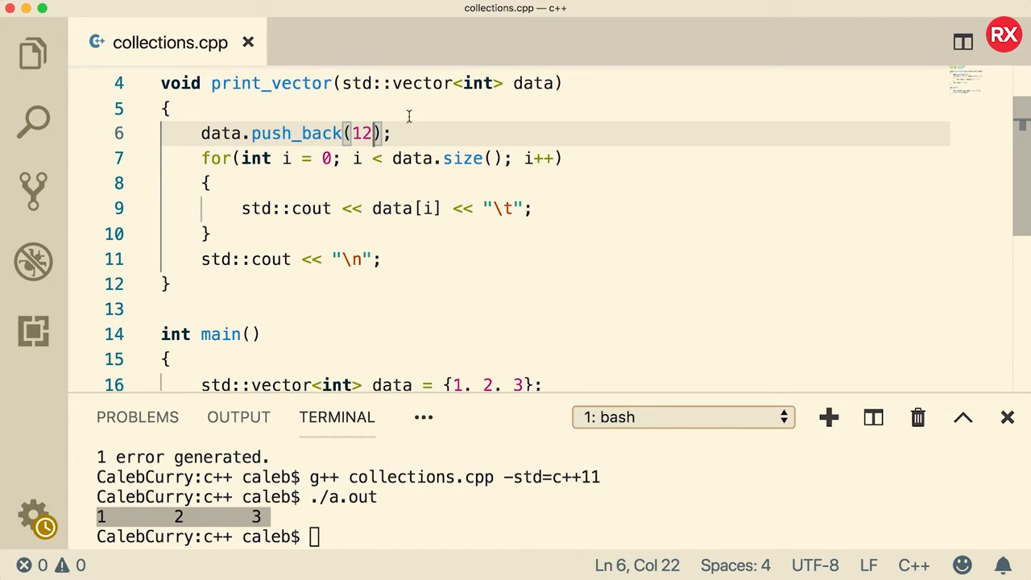
{"action": "scroll", "scroll_direction": "down", "scroll_amount": 3}
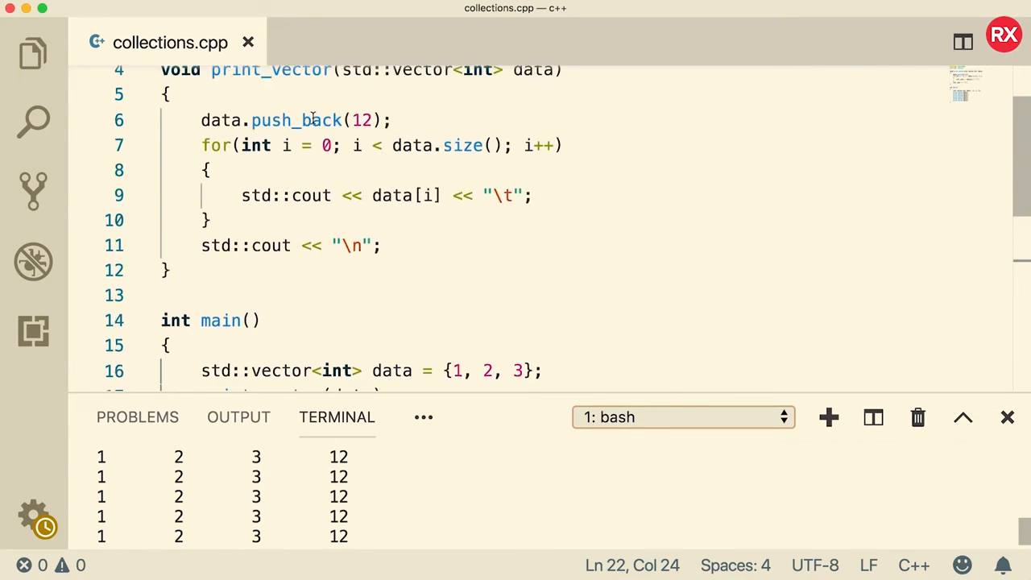
{"action": "scroll", "scroll_direction": "down", "scroll_amount": 3}
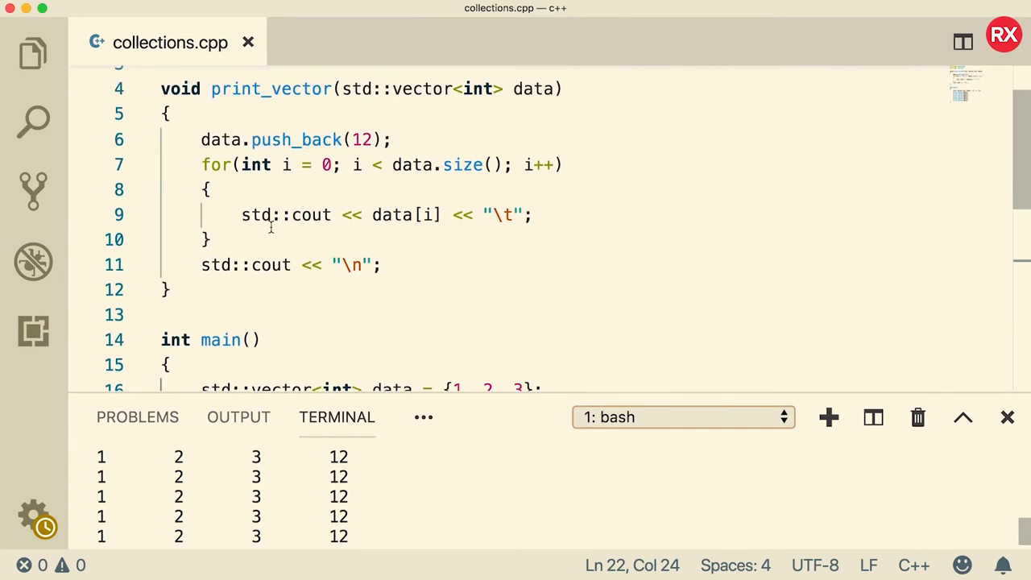
{"action": "scroll", "scroll_direction": "down", "scroll_amount": 3}
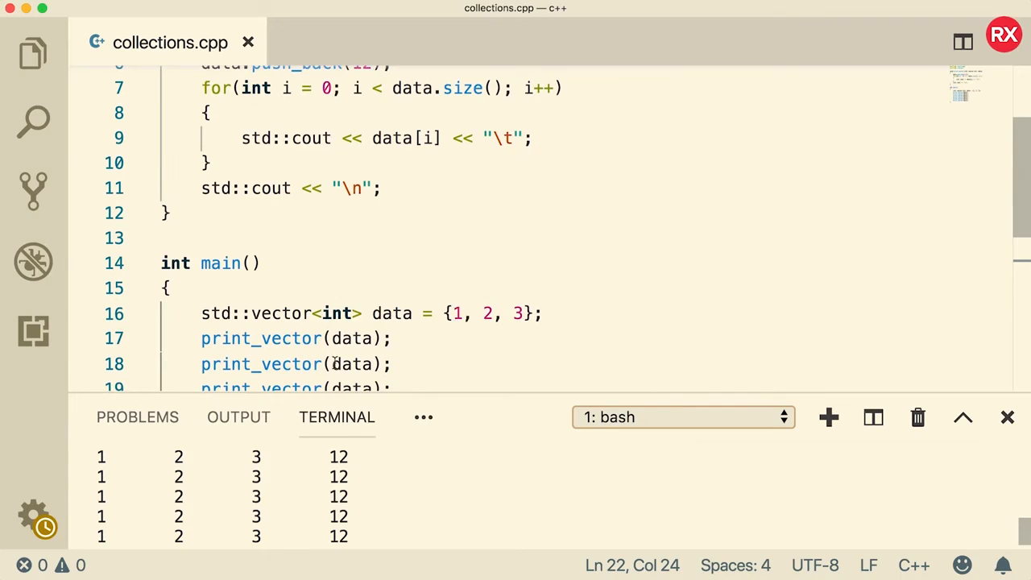
{"action": "mouse_move", "coordinate": [438, 228]}
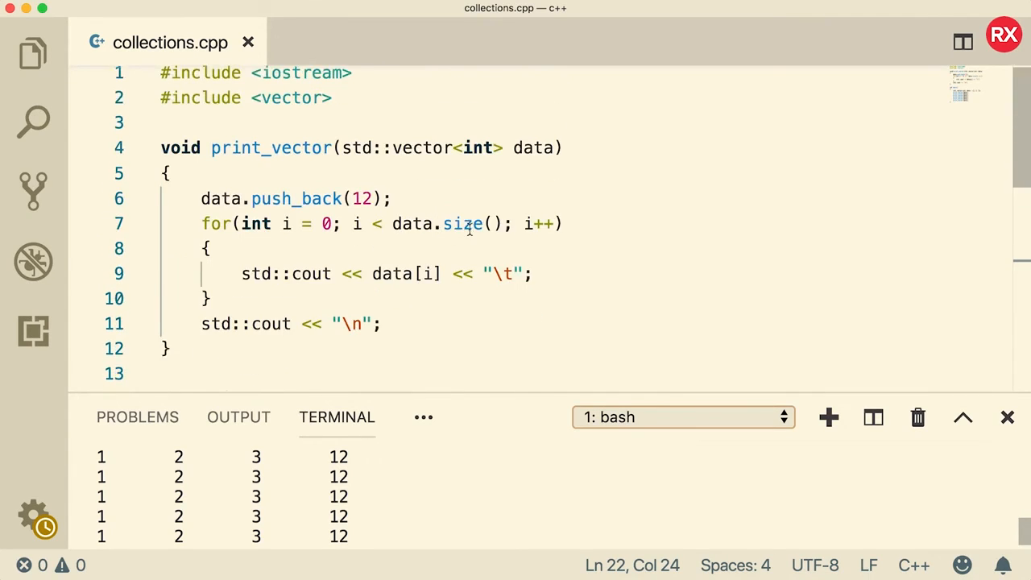
Step: Pass data by reference with &, then rerun ./a.out to see rows gain 12s
{"action": "type", "text": "&"}
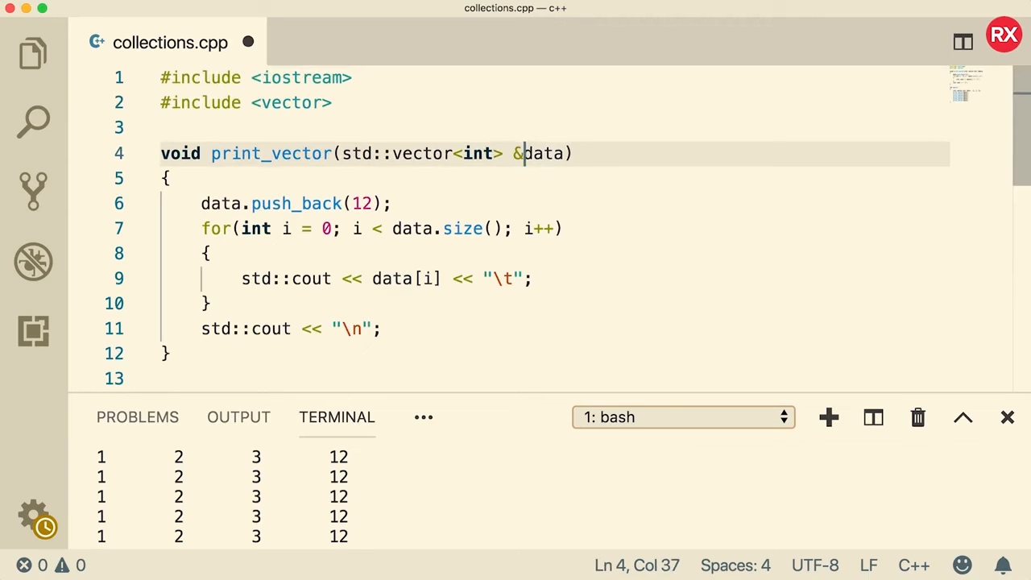
{"action": "type", "text": "\" \""}
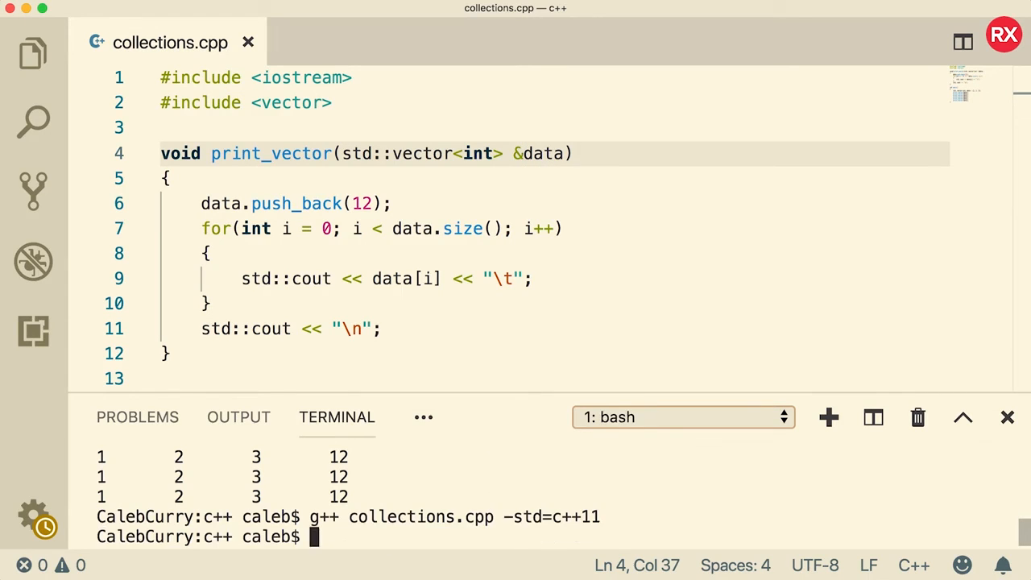
{"action": "type", "text": "./a.ou"}
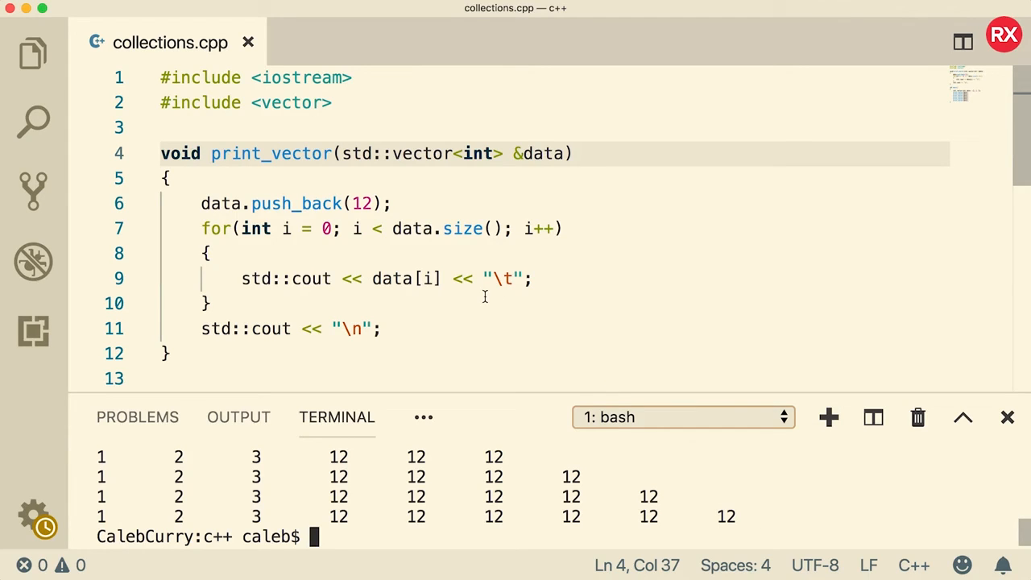
{"action": "scroll", "scroll_direction": "down", "scroll_amount": 3}
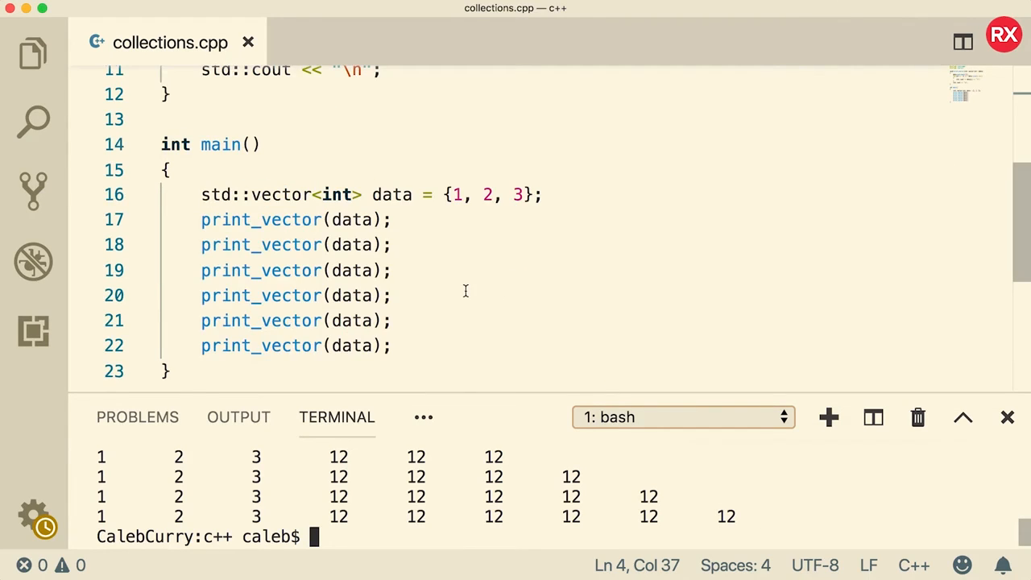